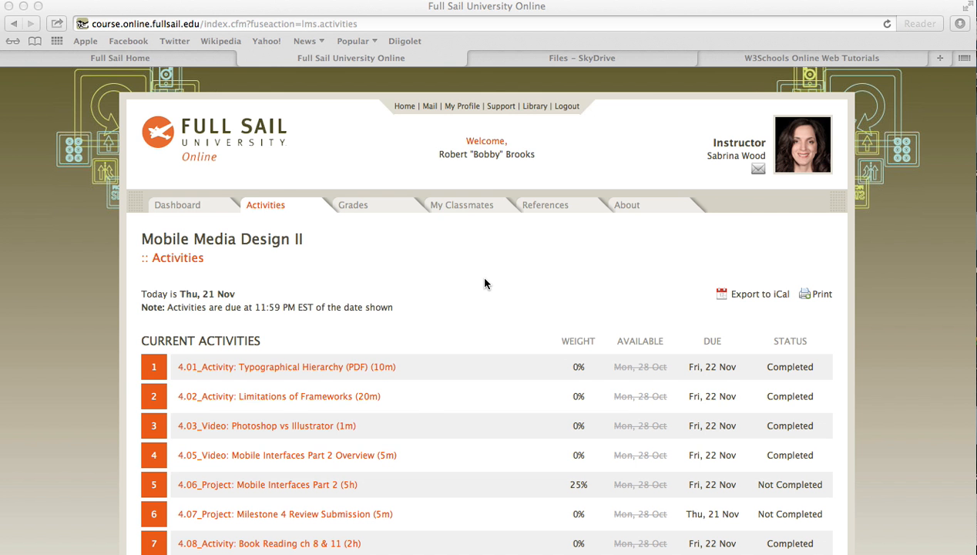
# - Scroll down through the Full Sail Online activities page to review its content
pyautogui.scroll(-3)
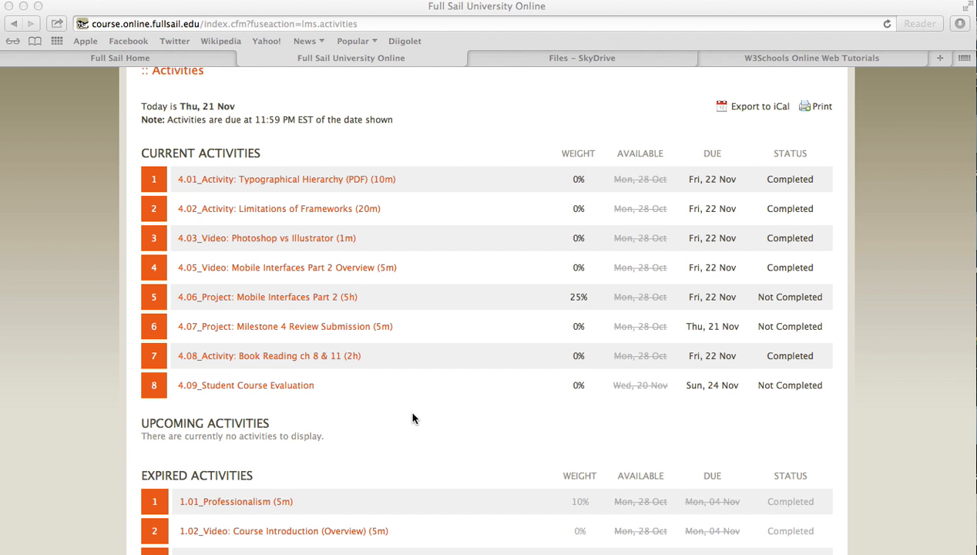
pyautogui.scroll(-3)
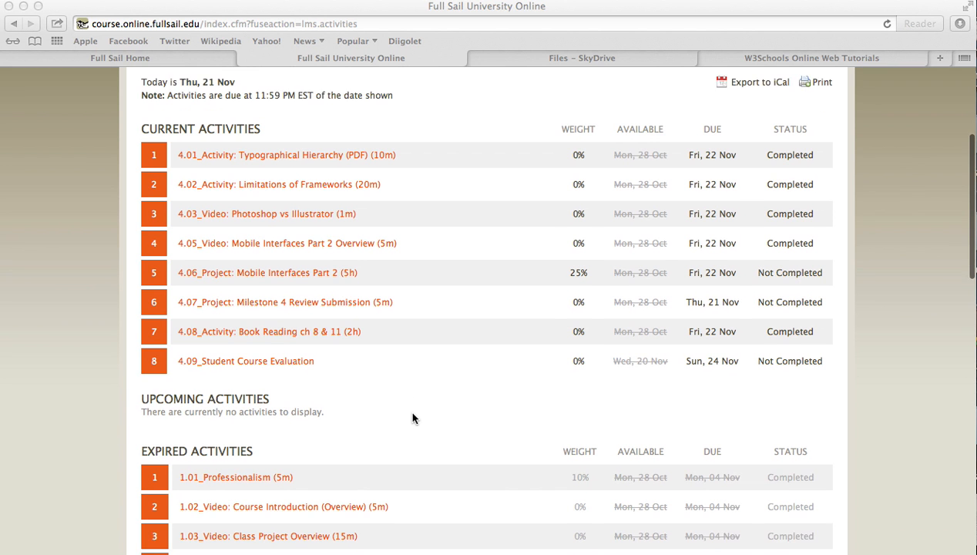
pyautogui.scroll(-3)
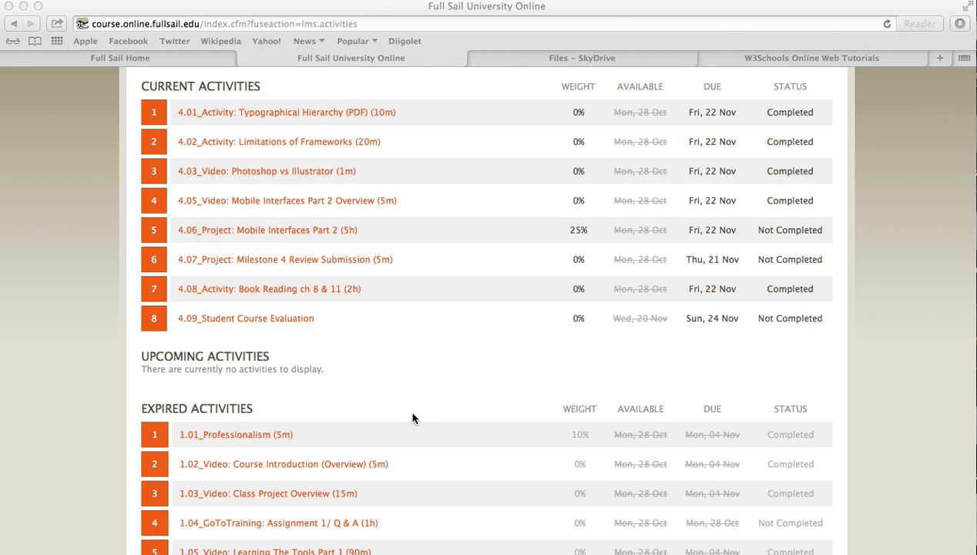
pyautogui.scroll(-3)
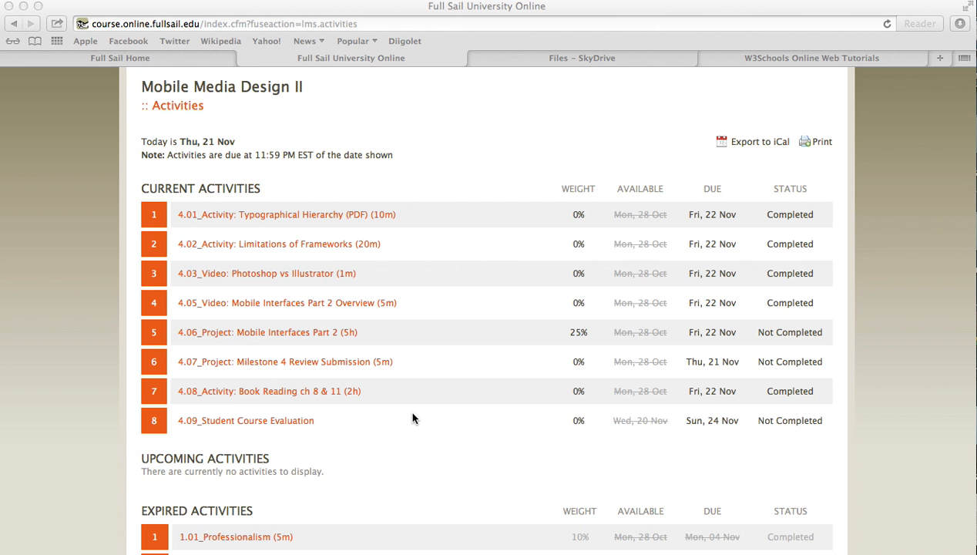
pyautogui.scroll(-3)
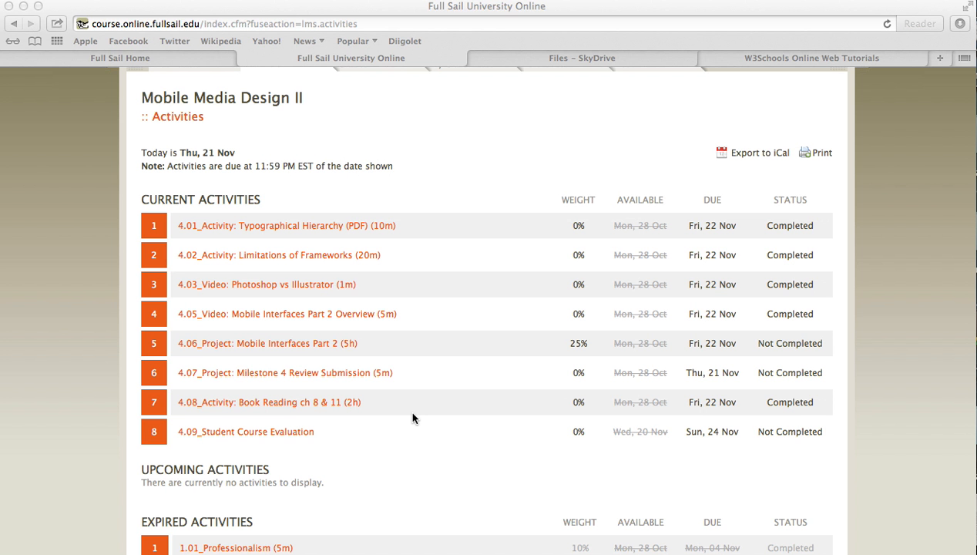
pyautogui.moveTo(604, 206)
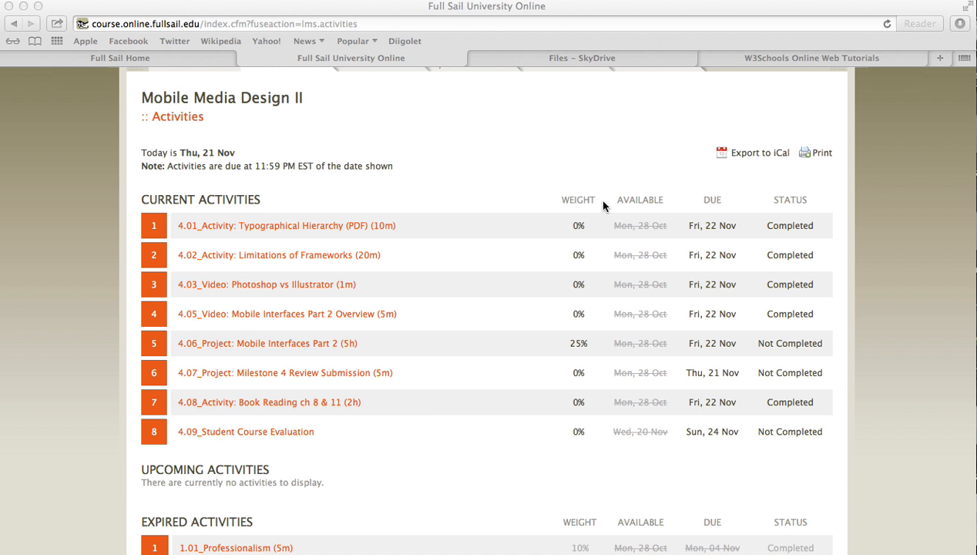
# - View the Files – SkyDrive folders, then switch to the W3Schools Online Web Tutorials site
pyautogui.click(583, 58)
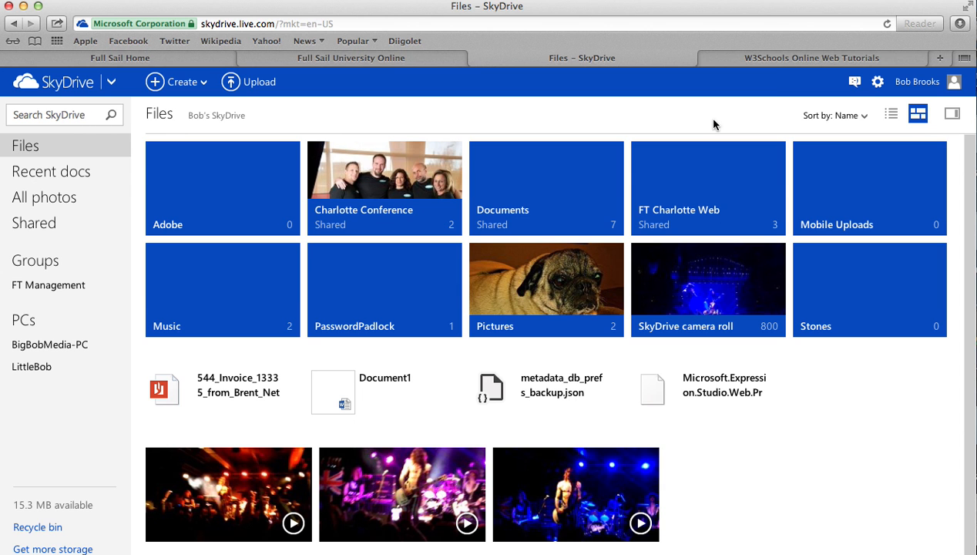
pyautogui.click(811, 58)
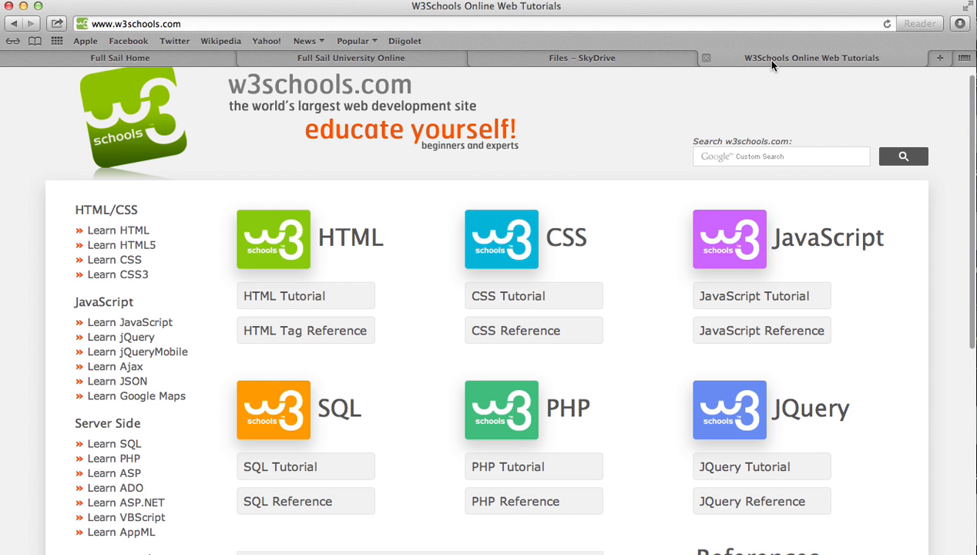